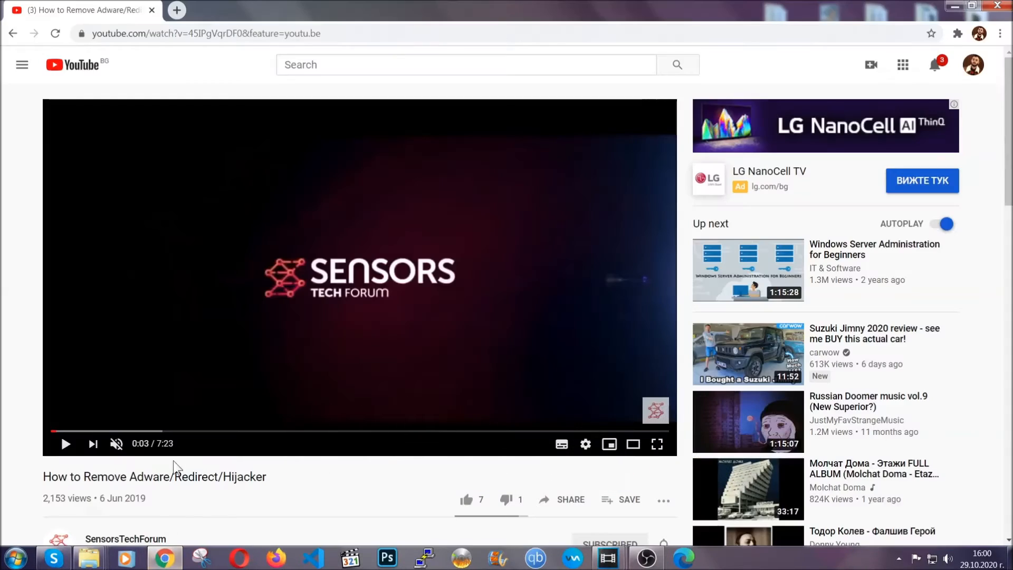
# Step: Download SpyHunter-Installer.exe from the Full Removal Guide page linked in the description
pyautogui.scroll(-3)
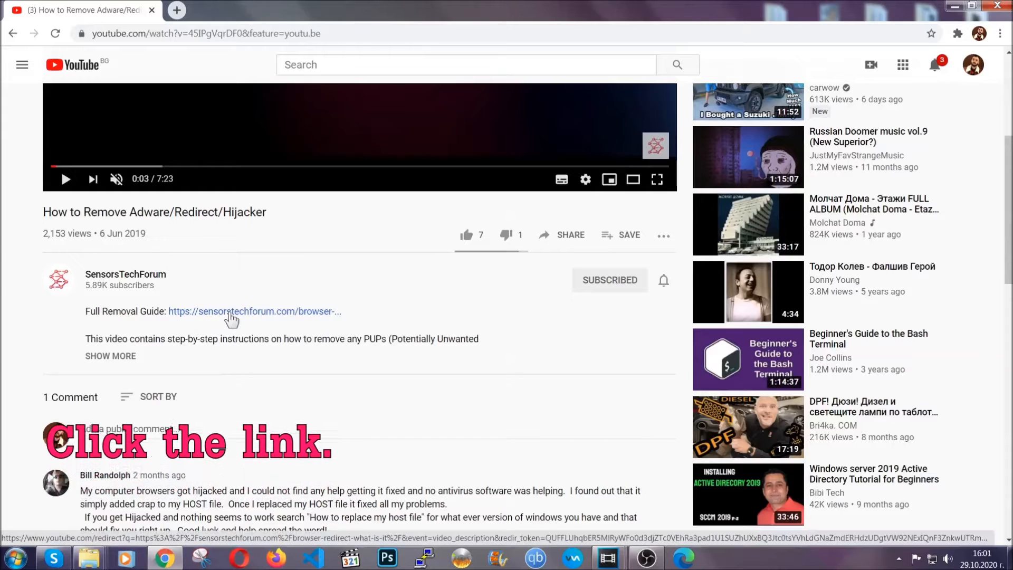
pyautogui.click(252, 310)
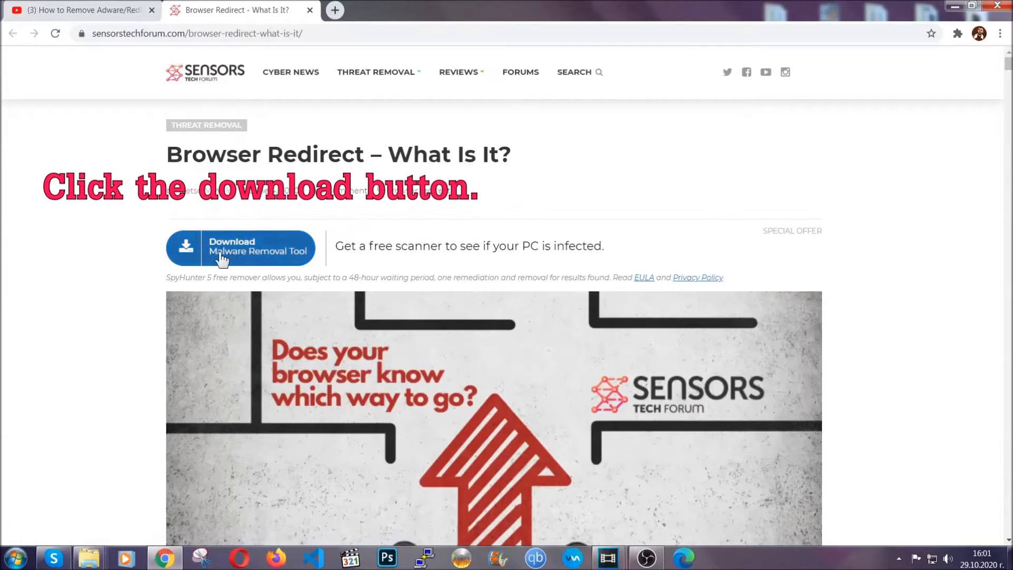
pyautogui.click(241, 248)
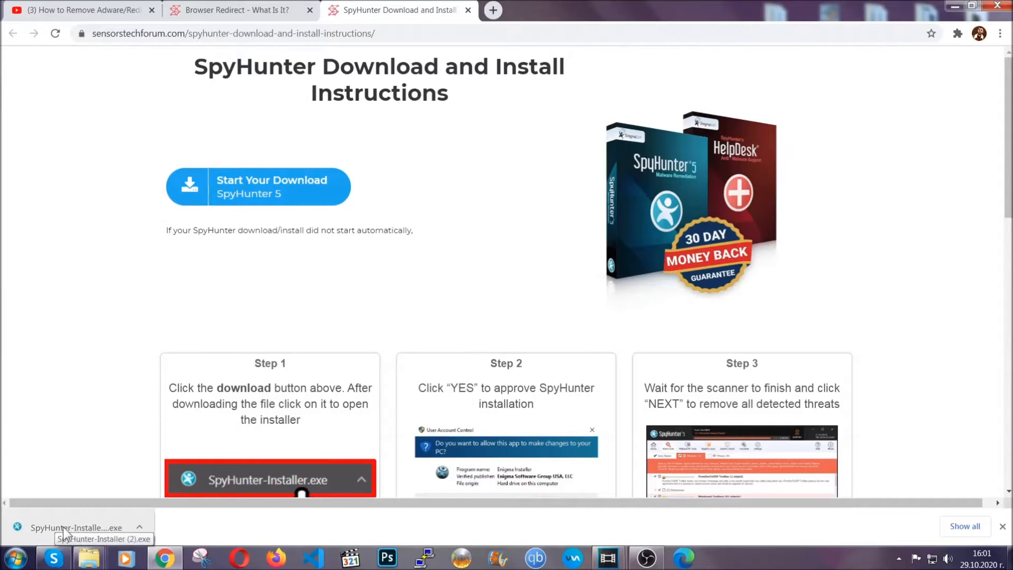
# Step: Run the downloaded SpyHunter installer in English and continue until Setup Successful
pyautogui.click(76, 528)
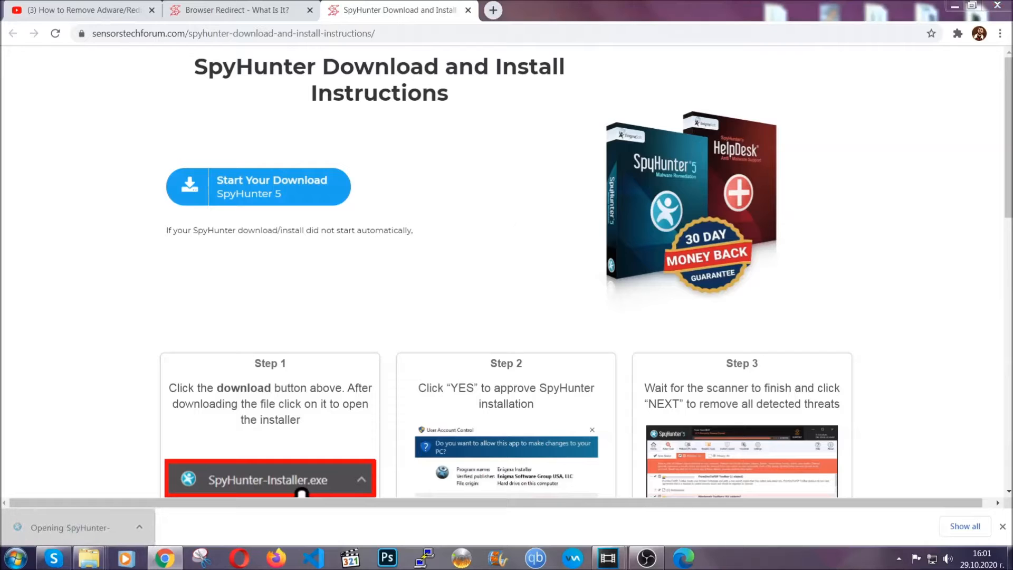
pyautogui.click(271, 479)
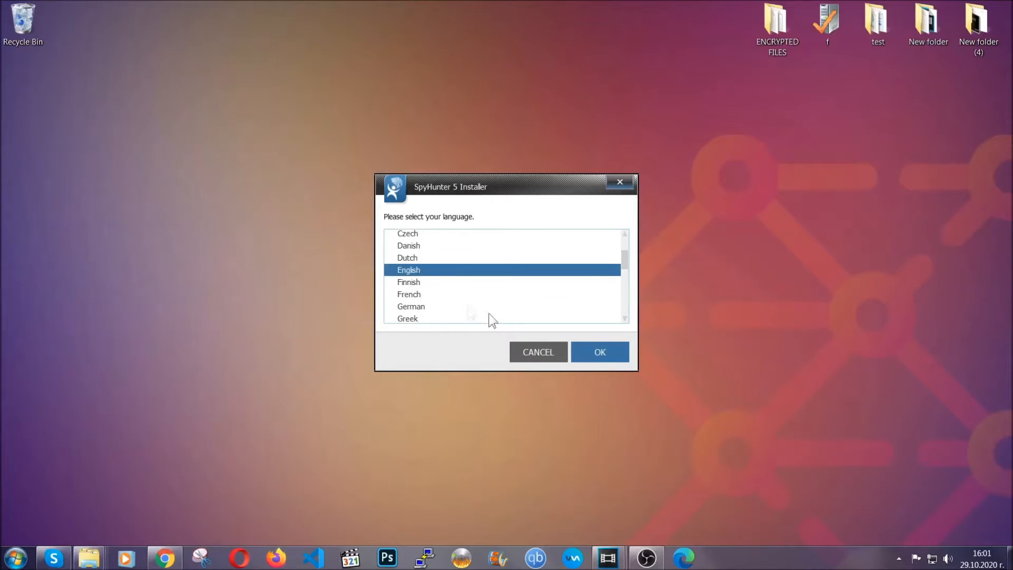
pyautogui.click(600, 353)
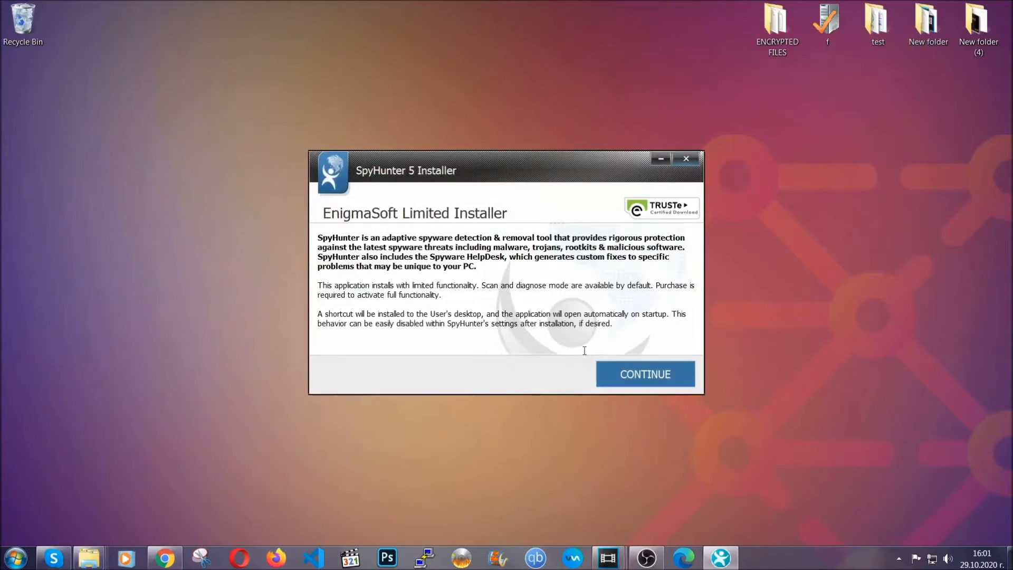
pyautogui.click(644, 374)
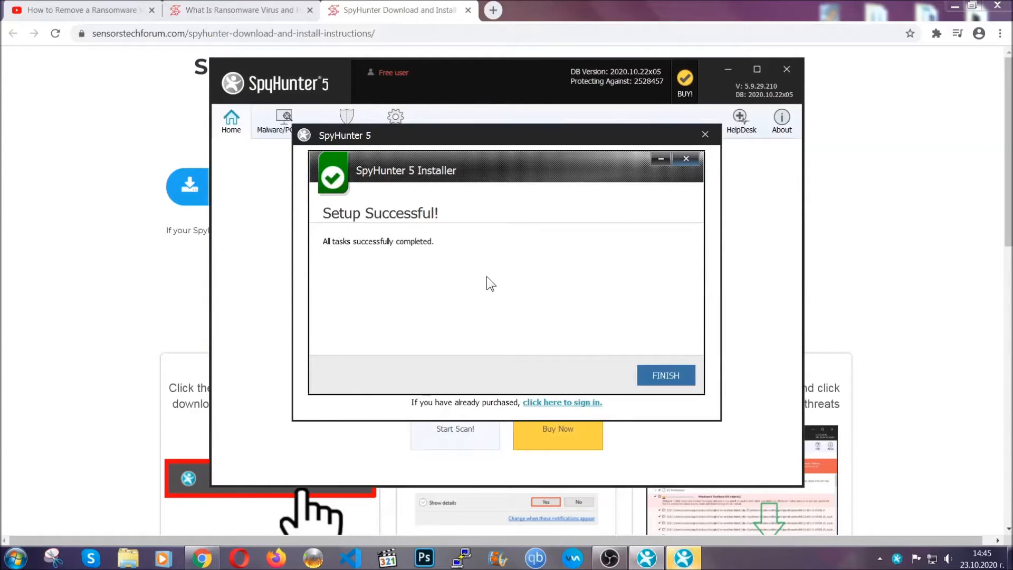
# Step: Finish installation and run a SpyHunter scan that flags the low-severity PUP.Keygen.BB
pyautogui.click(665, 376)
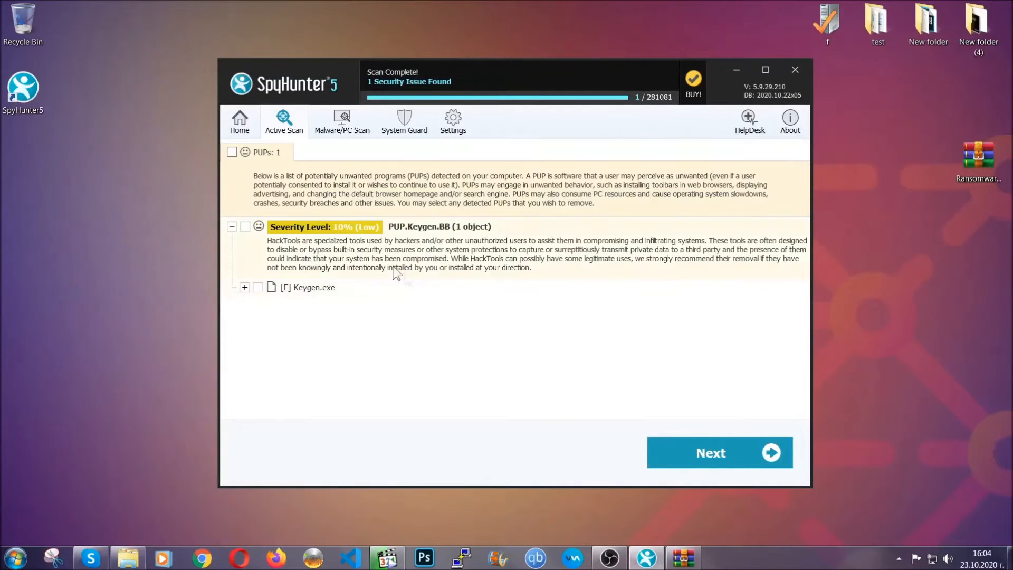
pyautogui.click(231, 152)
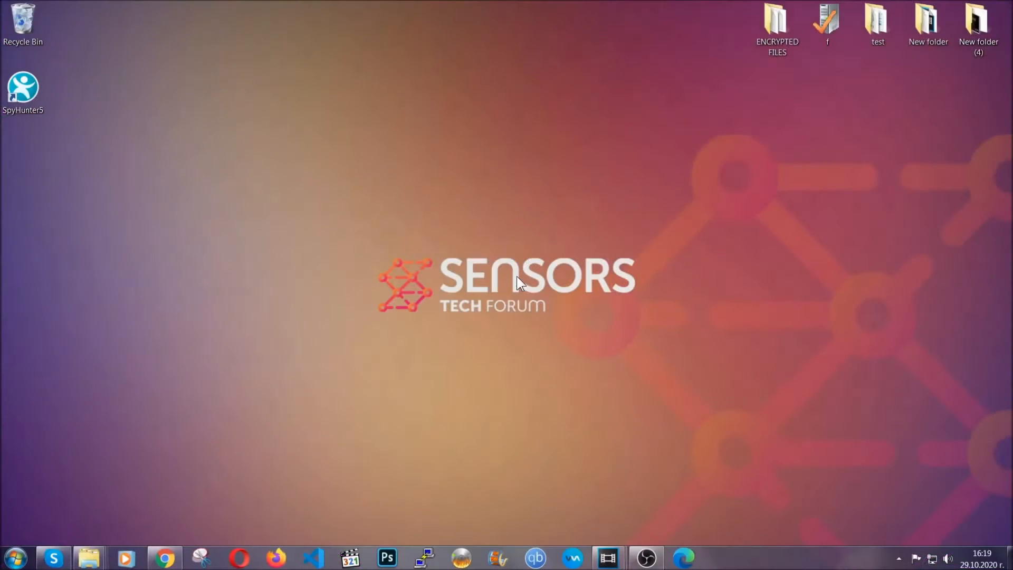
# Step: Run APPWIZ.CPL from Win+R to list the installed programs
pyautogui.press('Win+r')
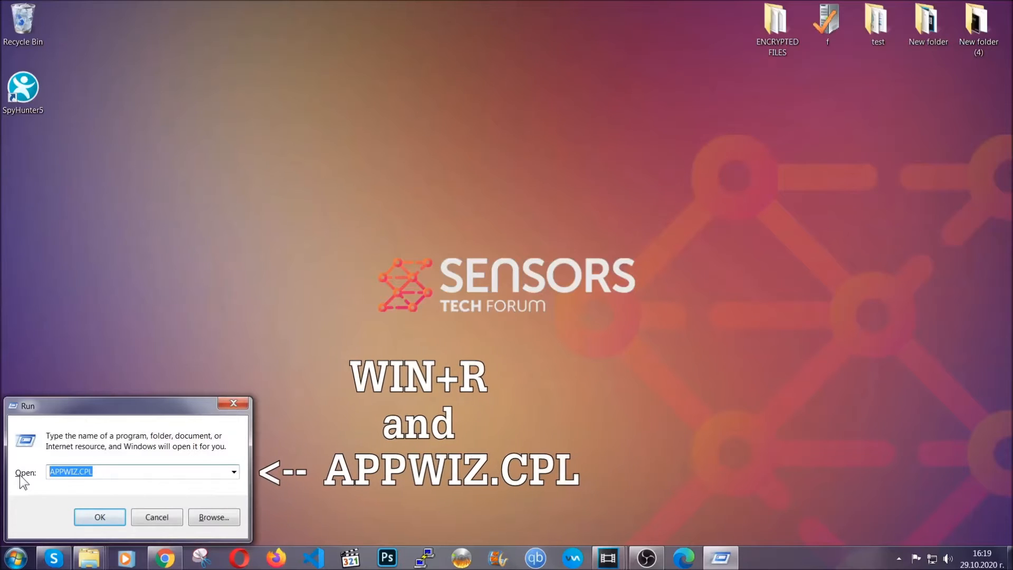
pyautogui.click(99, 517)
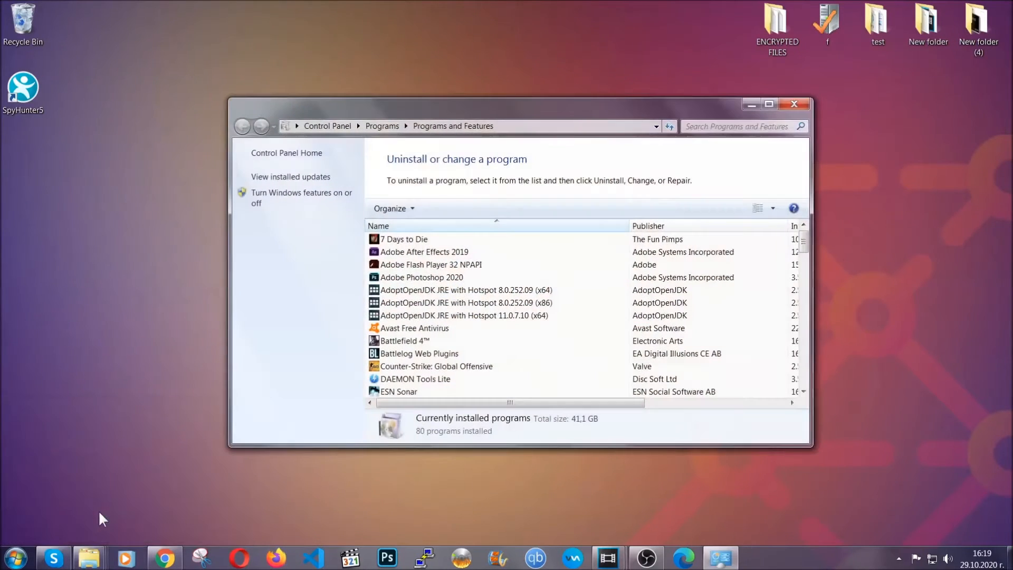
pyautogui.scroll(-3)
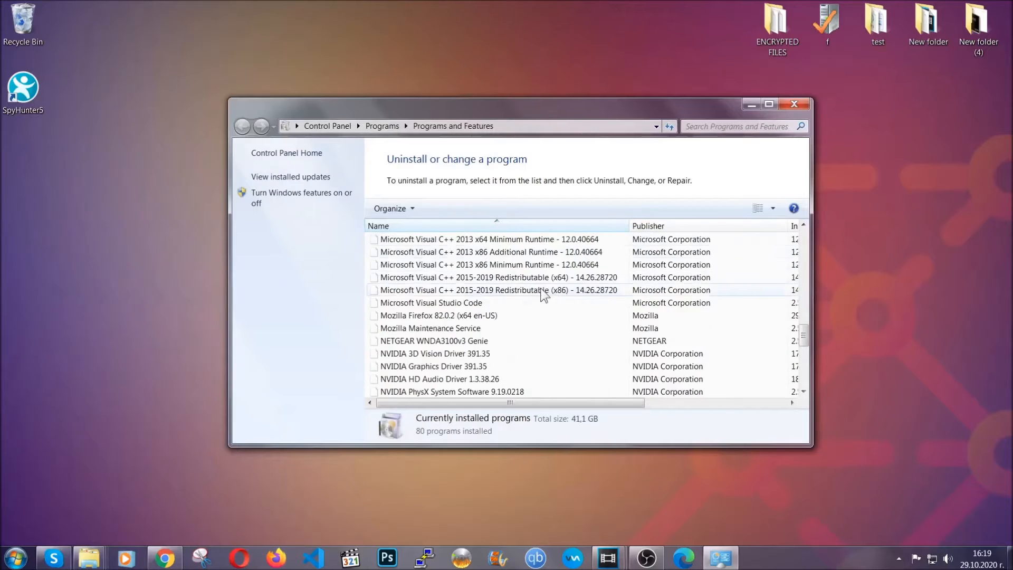
pyautogui.scroll(-3)
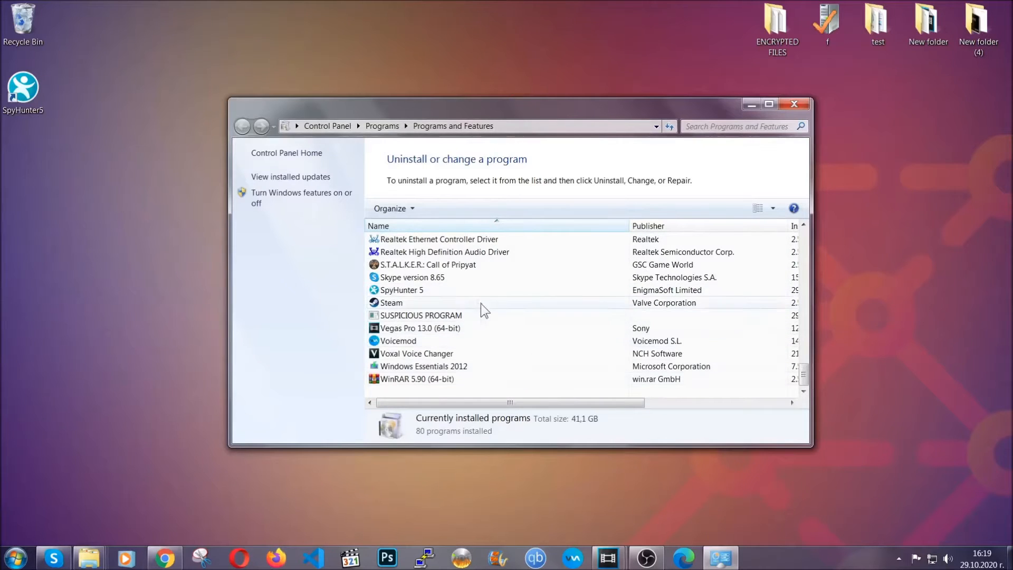
# Step: Select SUSPICIOUS PROGRAM and start its Uninstall/Change
pyautogui.click(421, 315)
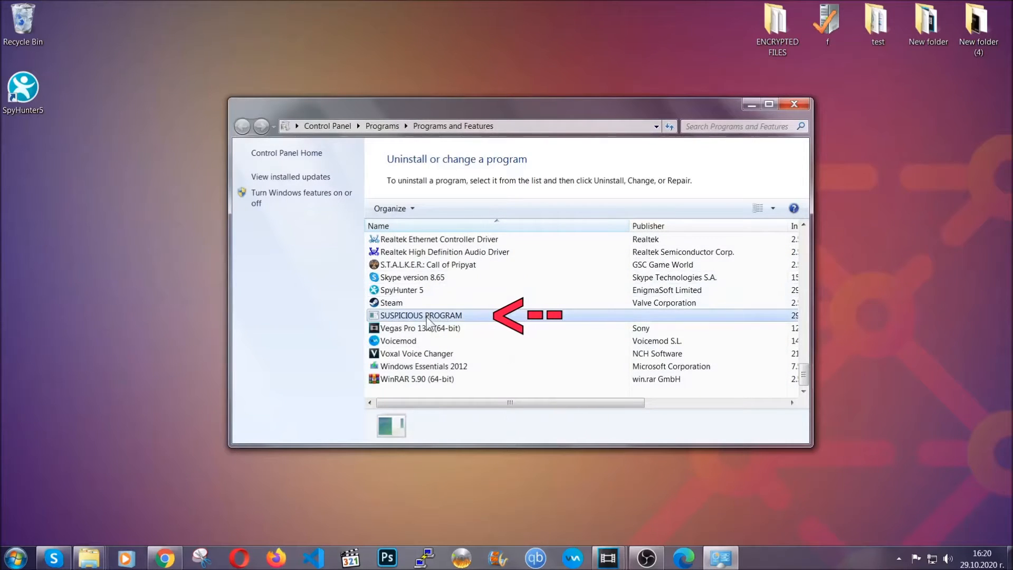
pyautogui.click(420, 316)
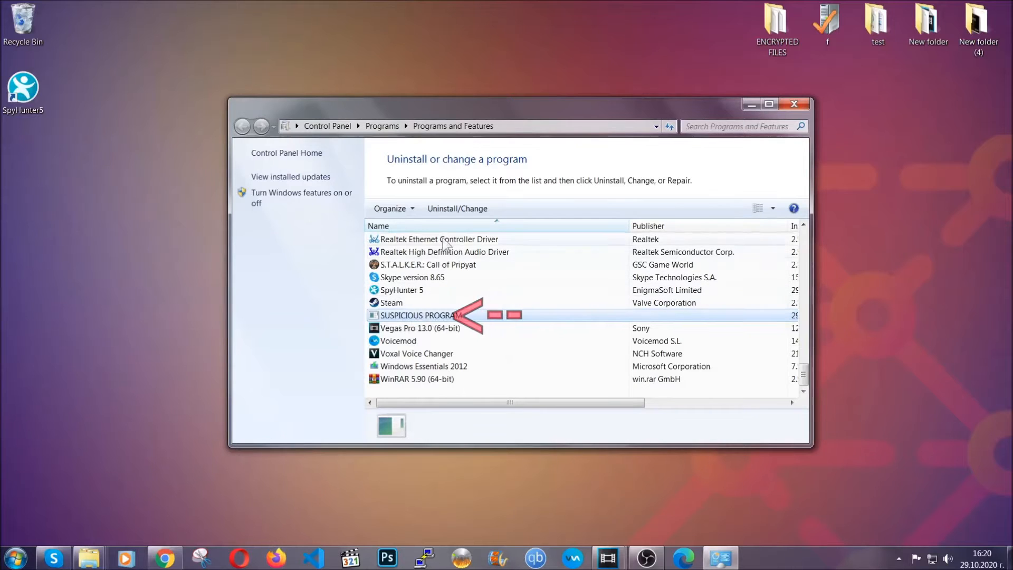
pyautogui.click(458, 208)
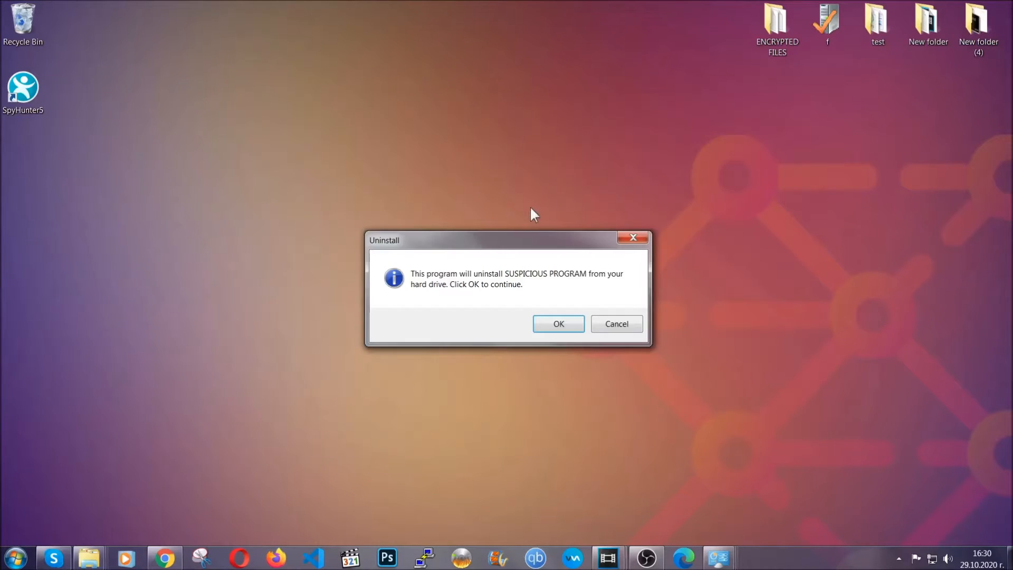
pyautogui.moveTo(520, 286)
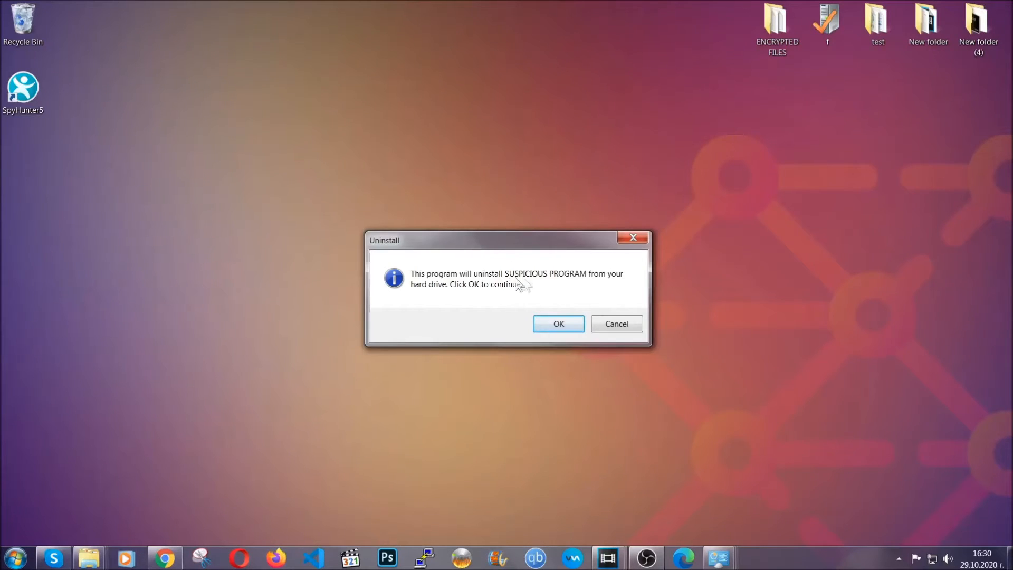
# Step: Confirm removing SUSPICIOUS PROGRAM and dismiss the success message
pyautogui.click(558, 324)
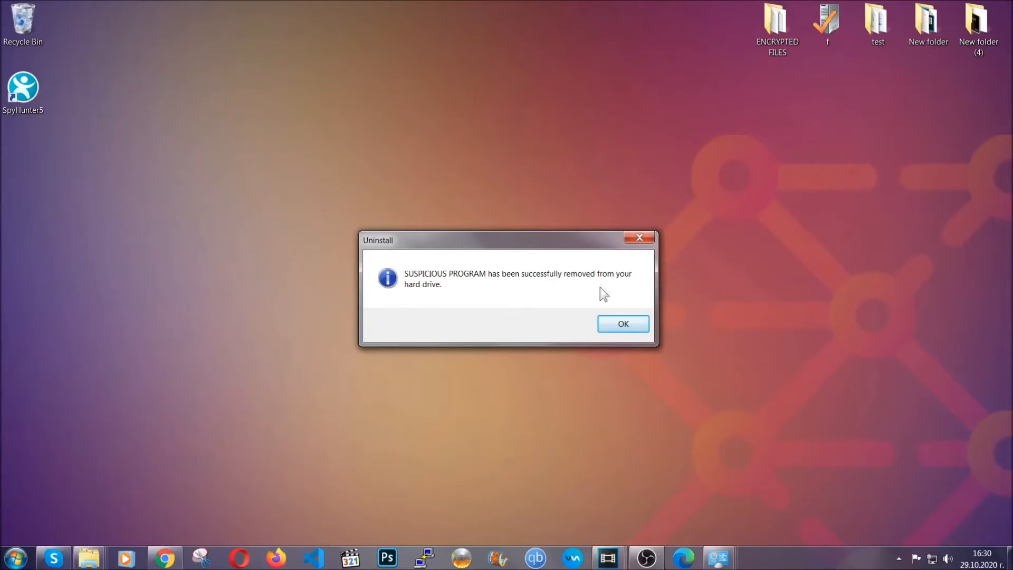
pyautogui.click(622, 324)
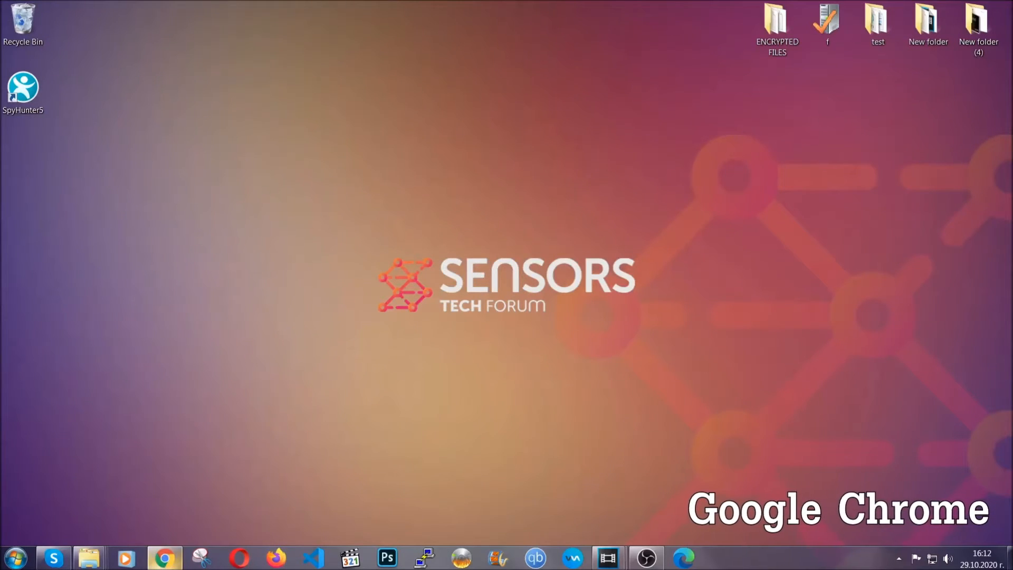
# Step: Go to chrome://settings/clearBrowserData in Chrome
pyautogui.click(164, 557)
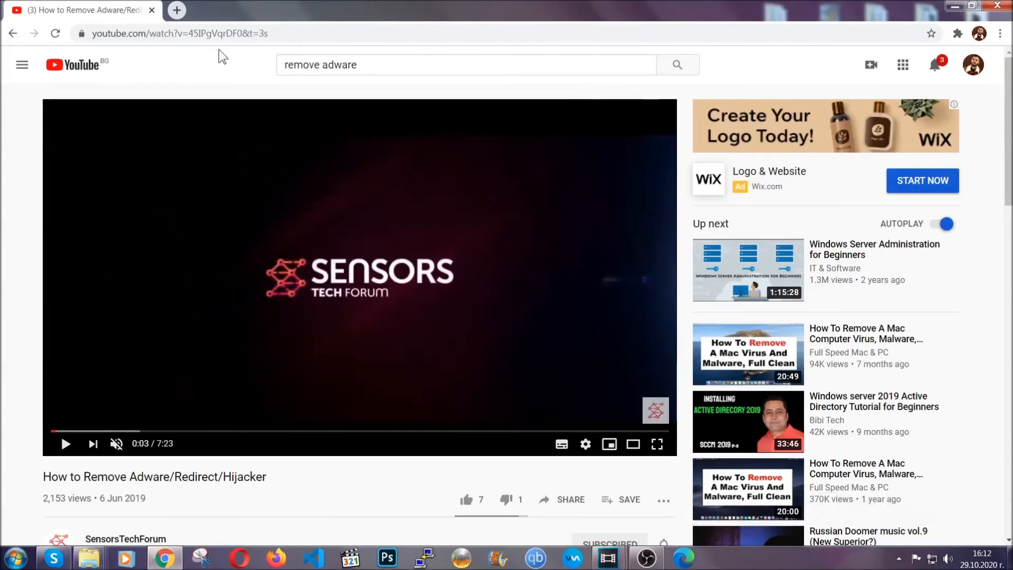
pyautogui.write('chrome://settings/clearBrowserData')
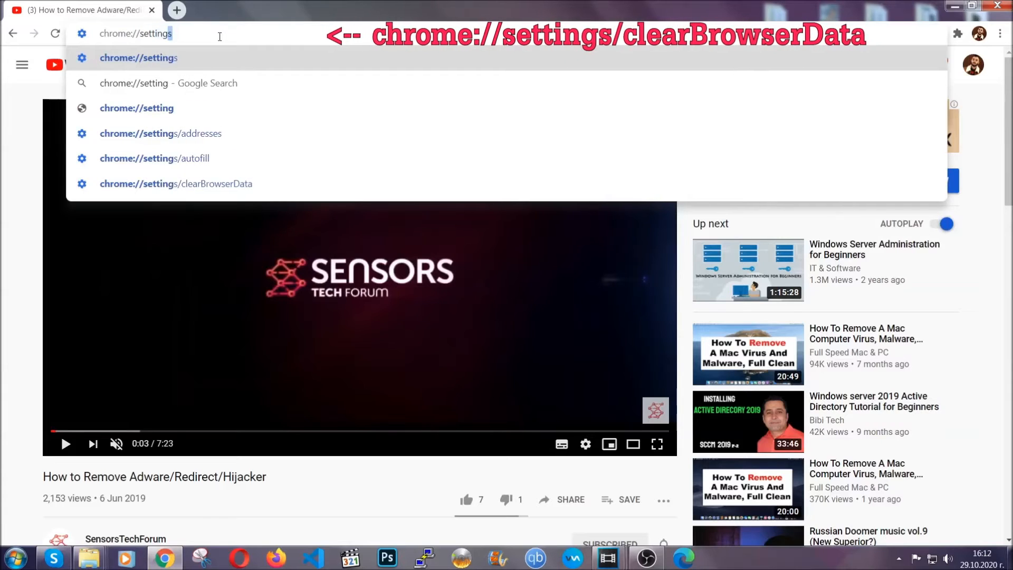
pyautogui.write('/ce')
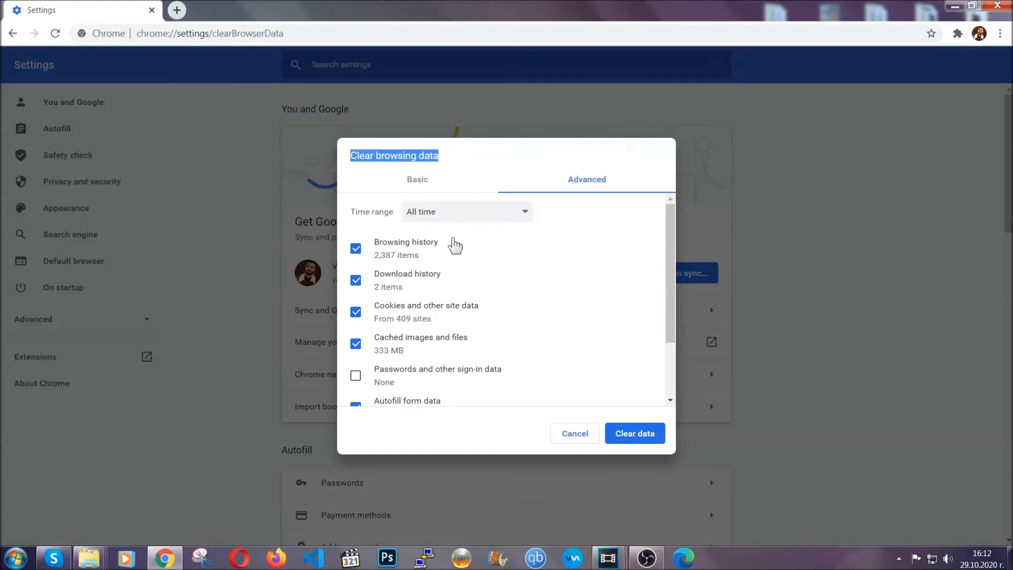
# Step: Clear Chrome's browsing data for All time, leaving Passwords unticked
pyautogui.click(467, 211)
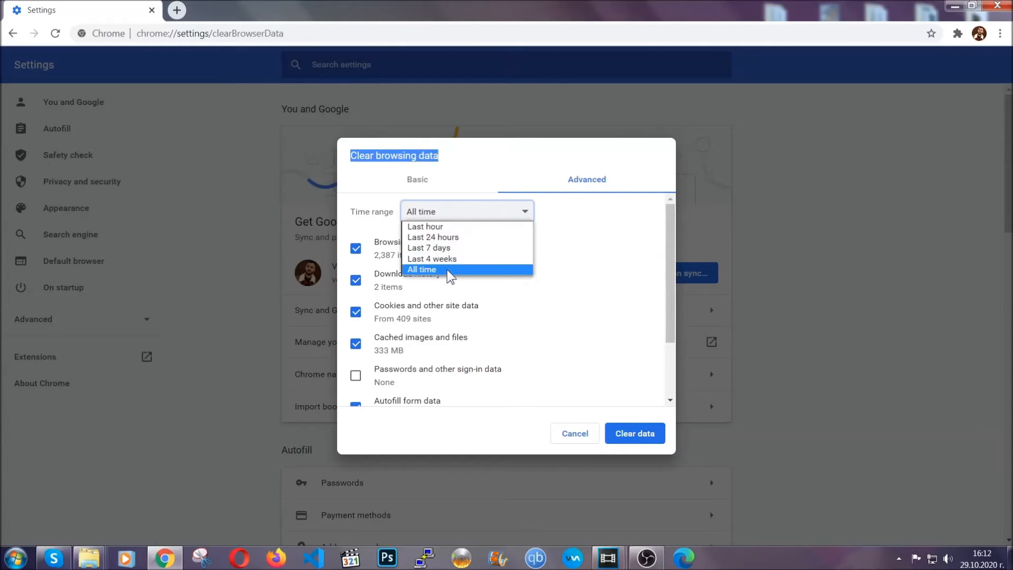
pyautogui.click(422, 270)
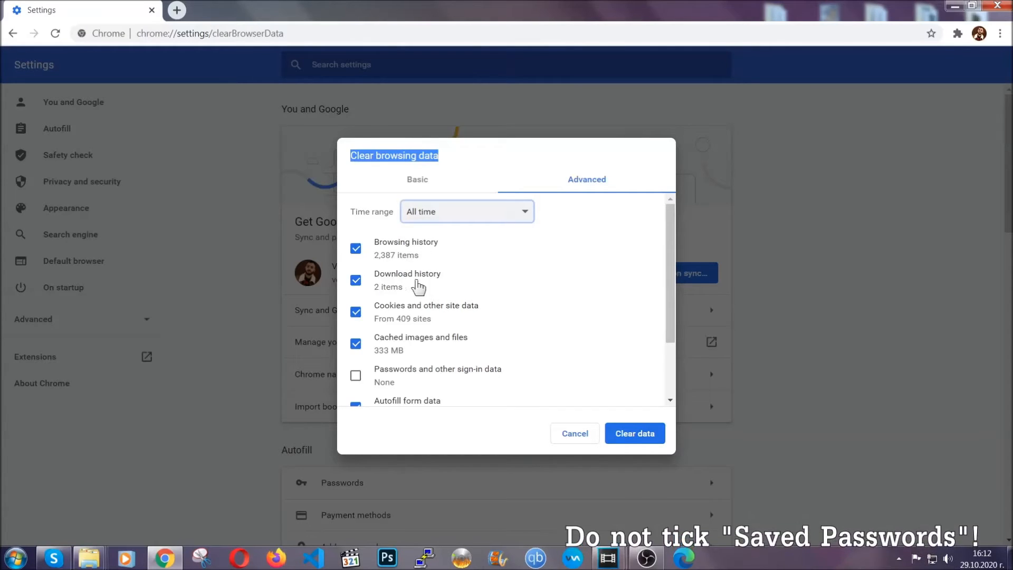
pyautogui.scroll(-3)
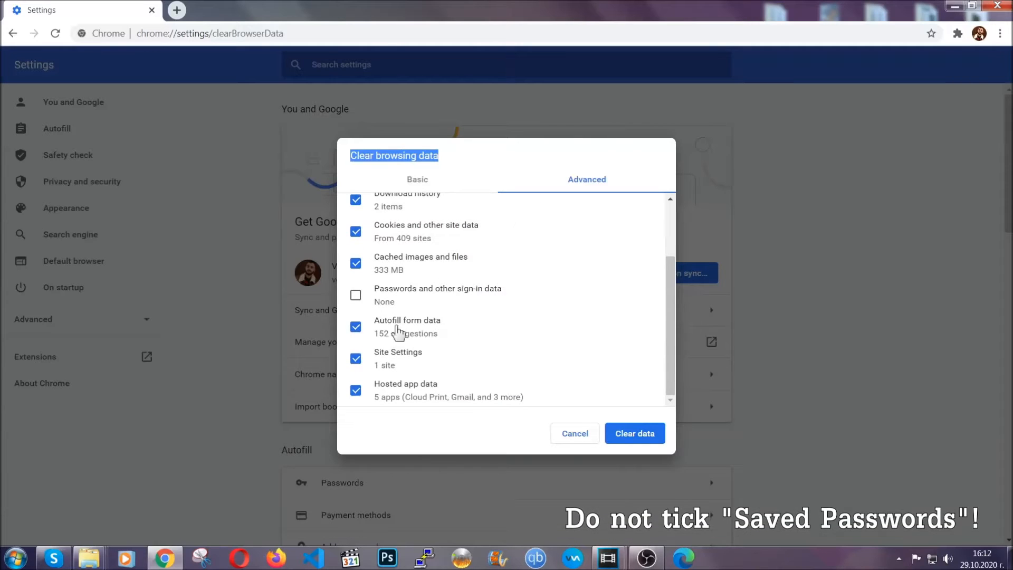
pyautogui.moveTo(574, 379)
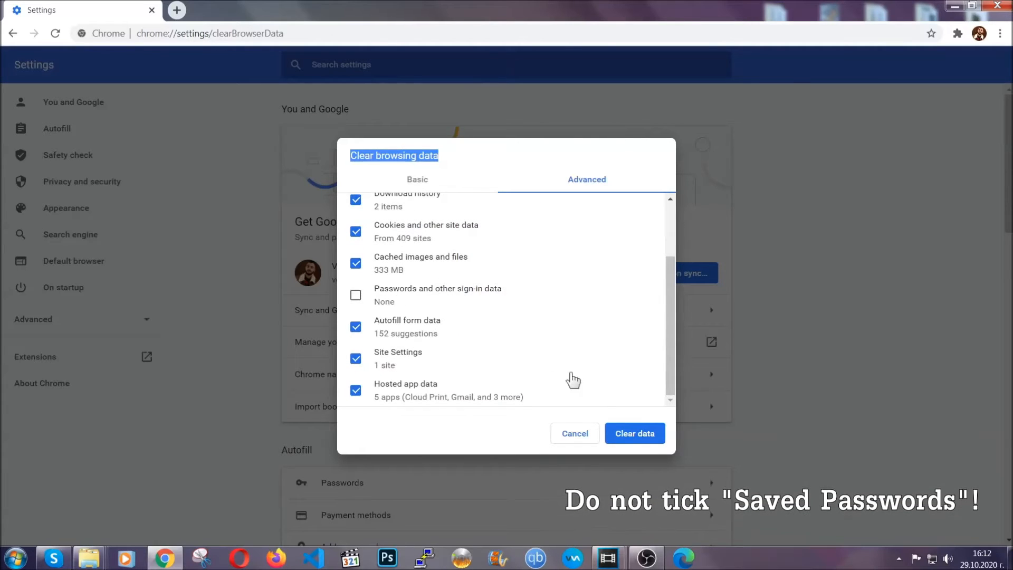
pyautogui.click(635, 432)
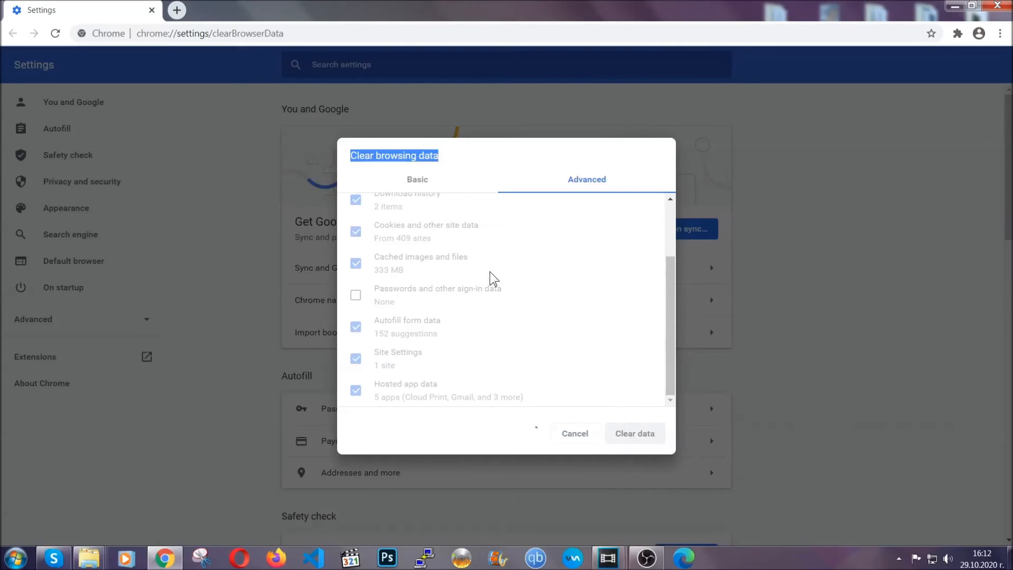
pyautogui.click(634, 433)
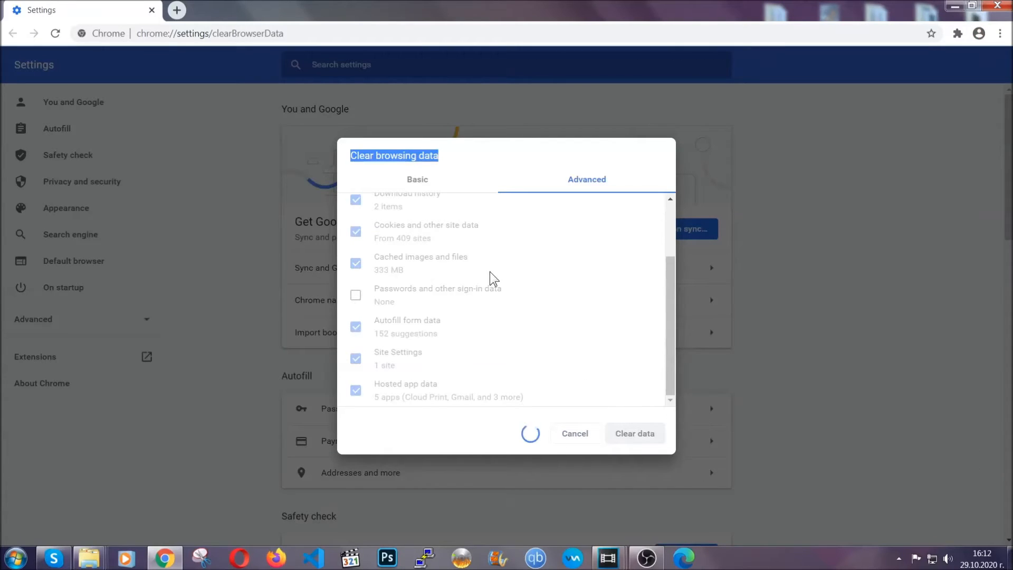
pyautogui.click(635, 434)
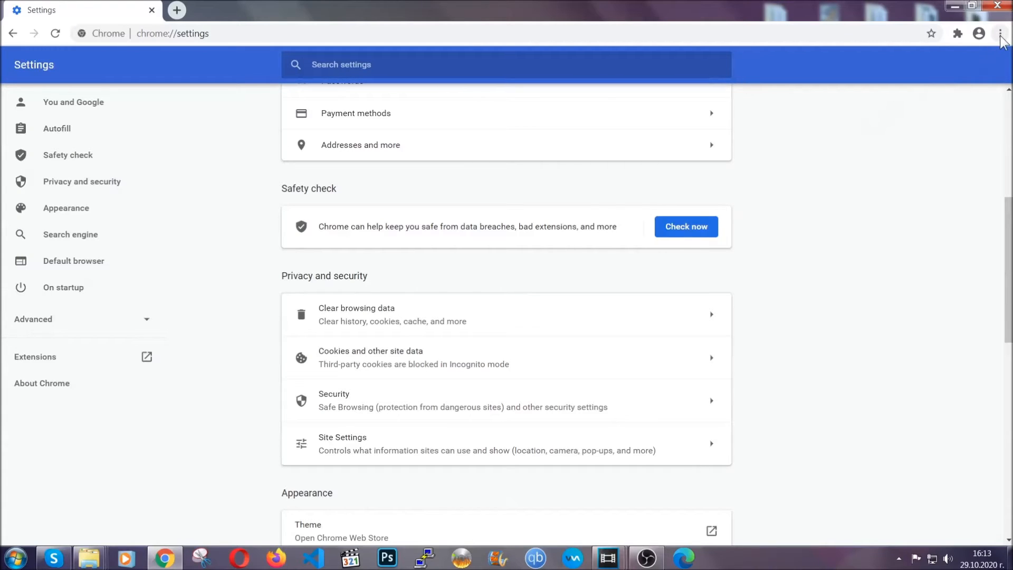
# Step: Remove the Bulk Media Downloader extension via More tools > Extensions and confirm
pyautogui.click(1000, 33)
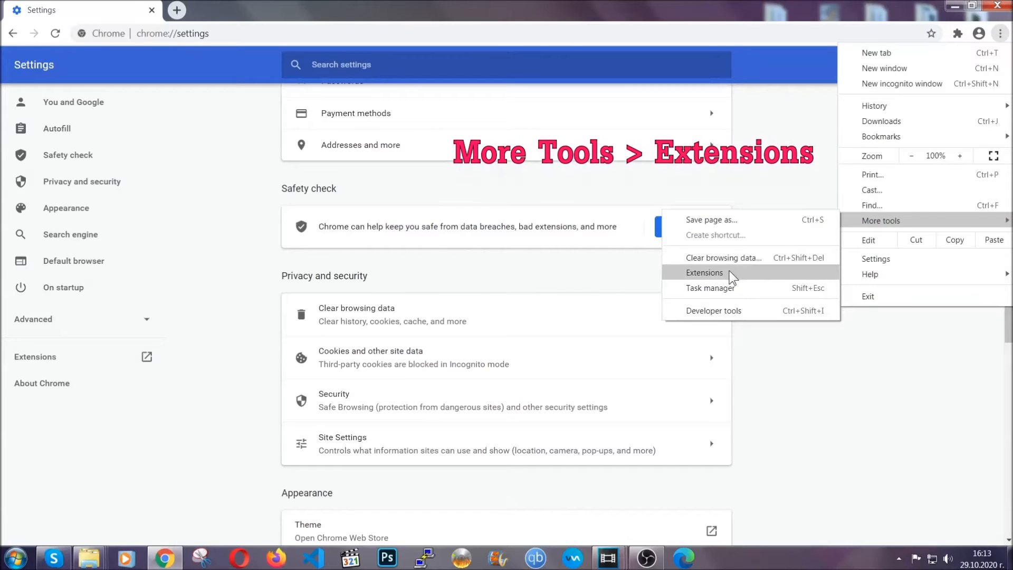
pyautogui.click(705, 272)
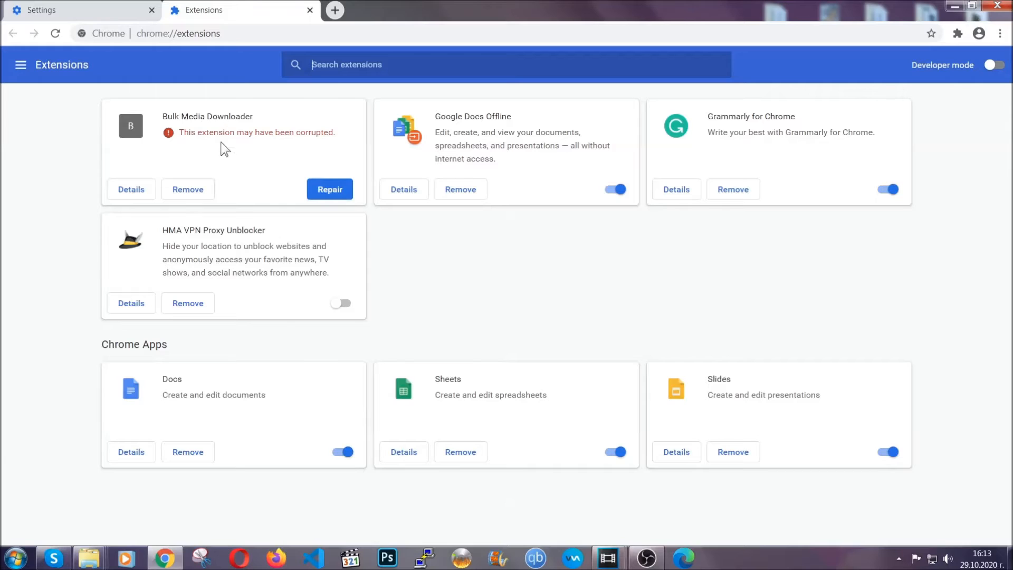
pyautogui.click(188, 189)
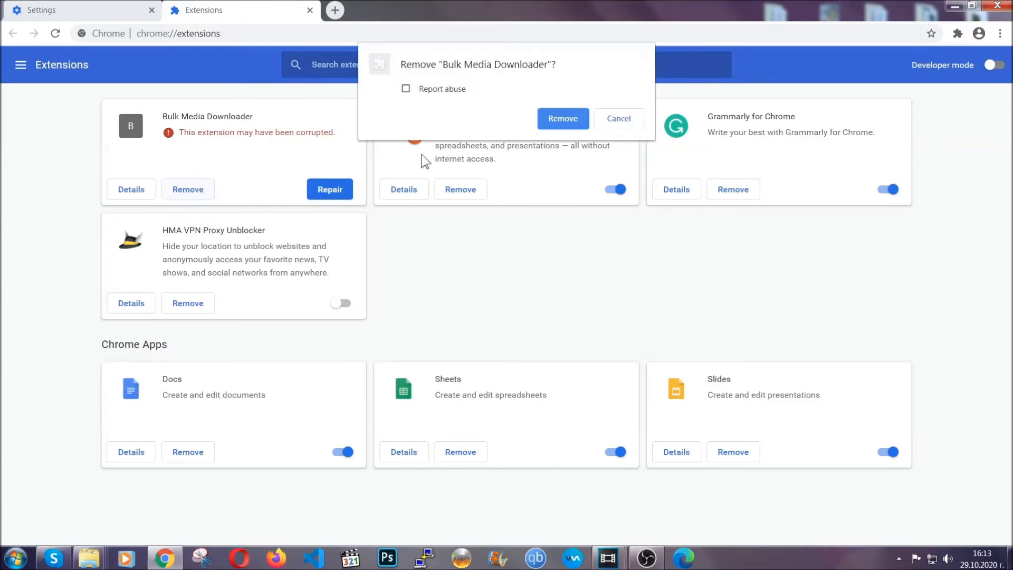
pyautogui.click(562, 118)
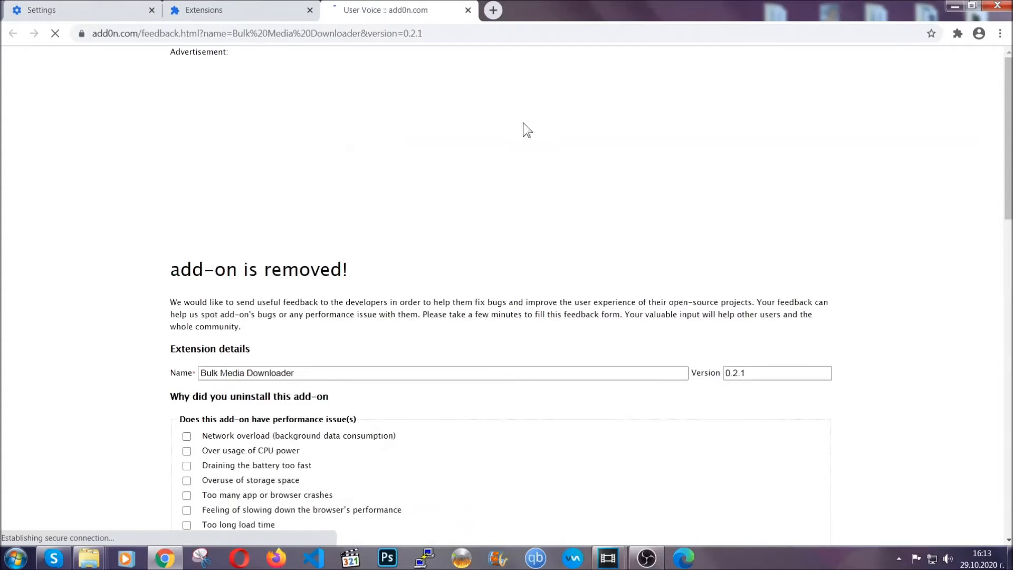
pyautogui.click(241, 9)
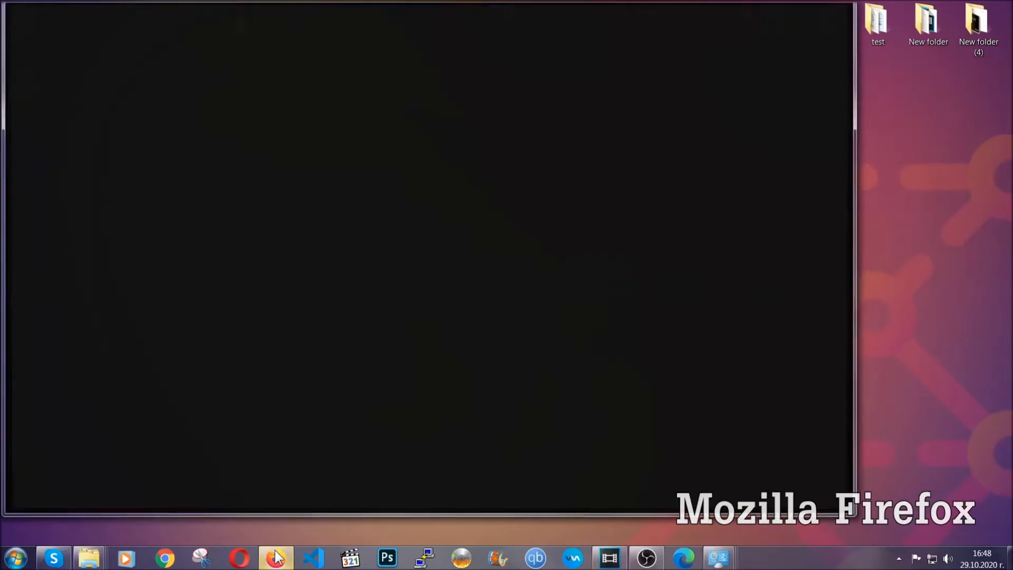
# Step: Refresh Firefox from about:support, finish the Import Wizard, leaving an Old Firefox Data folder
pyautogui.click(275, 557)
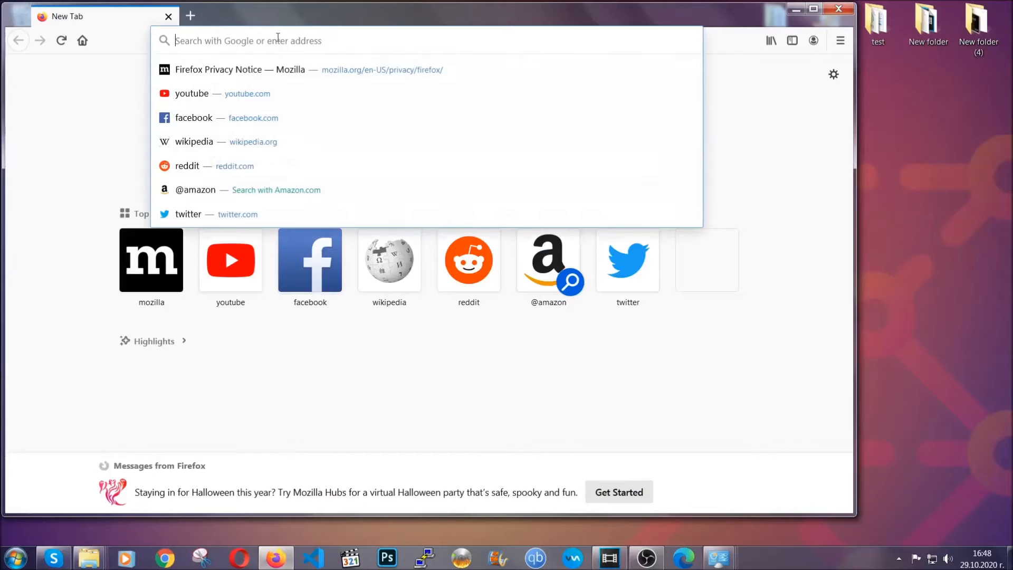
pyautogui.write('about:support')
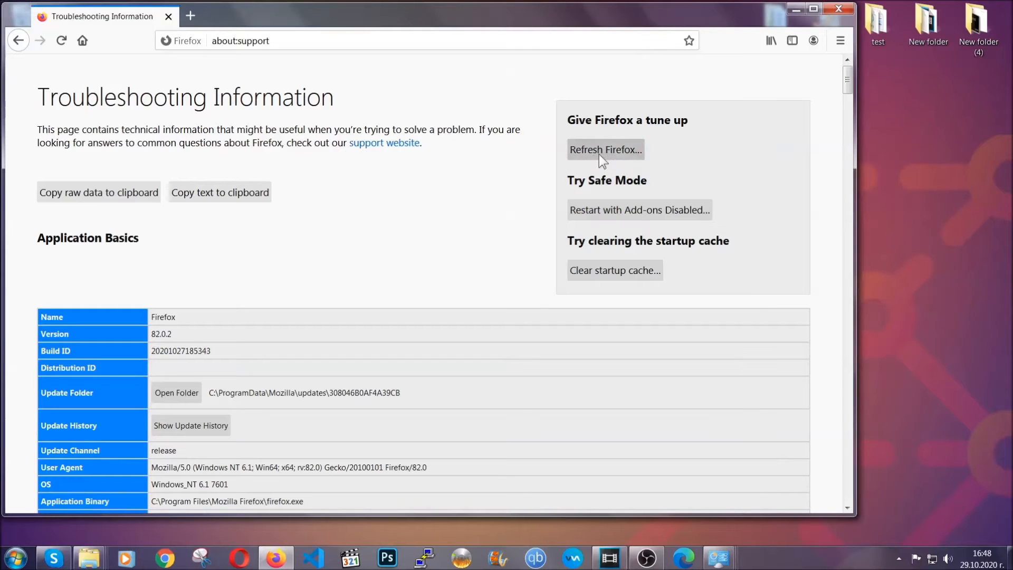
pyautogui.click(606, 149)
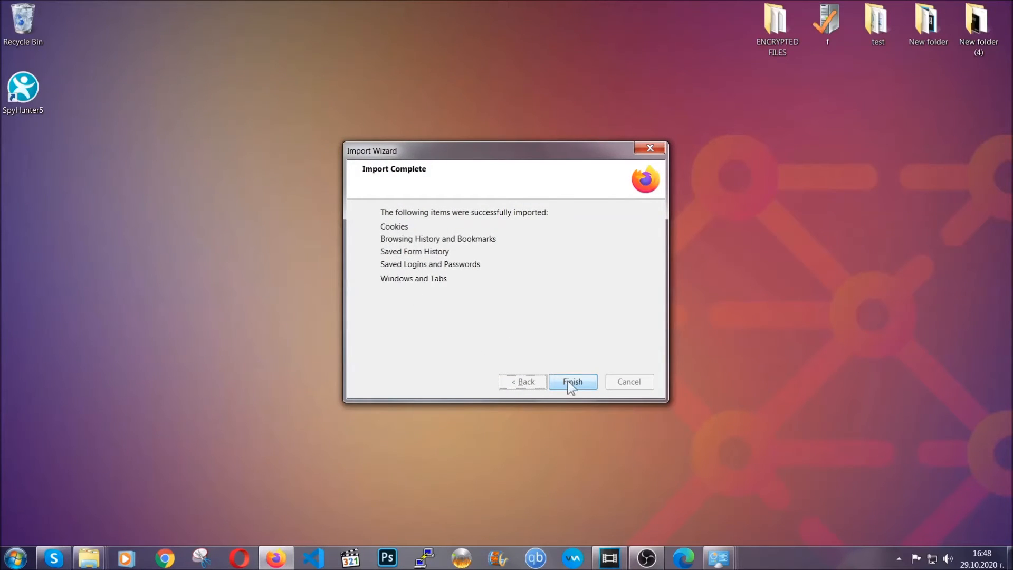
pyautogui.click(571, 381)
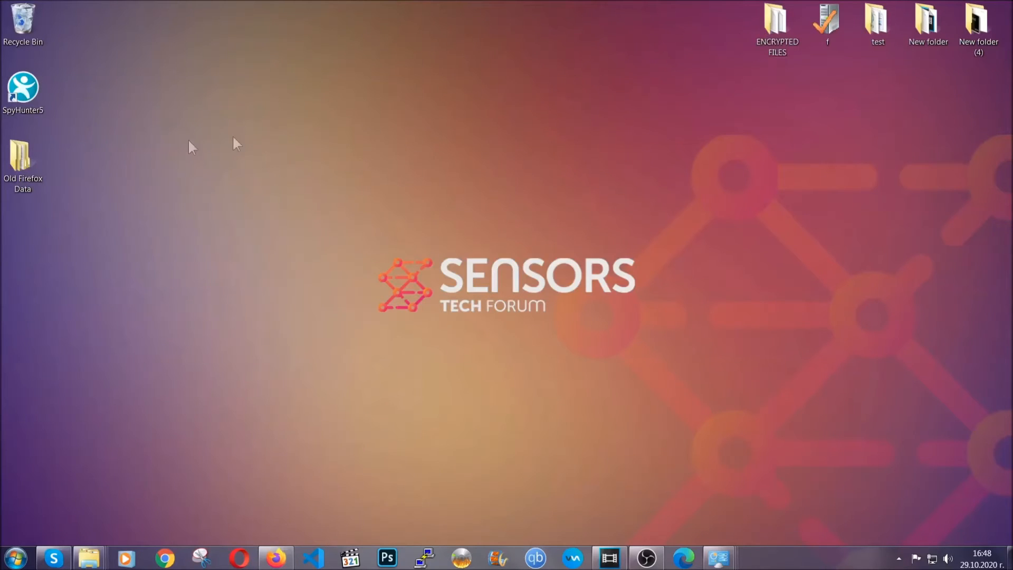
pyautogui.click(23, 162)
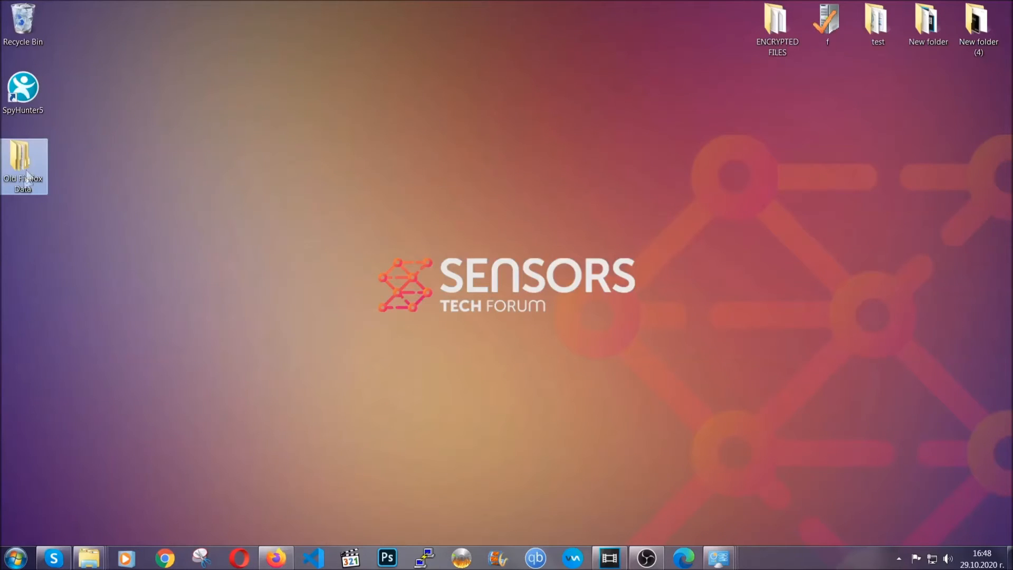
pyautogui.moveTo(19, 165)
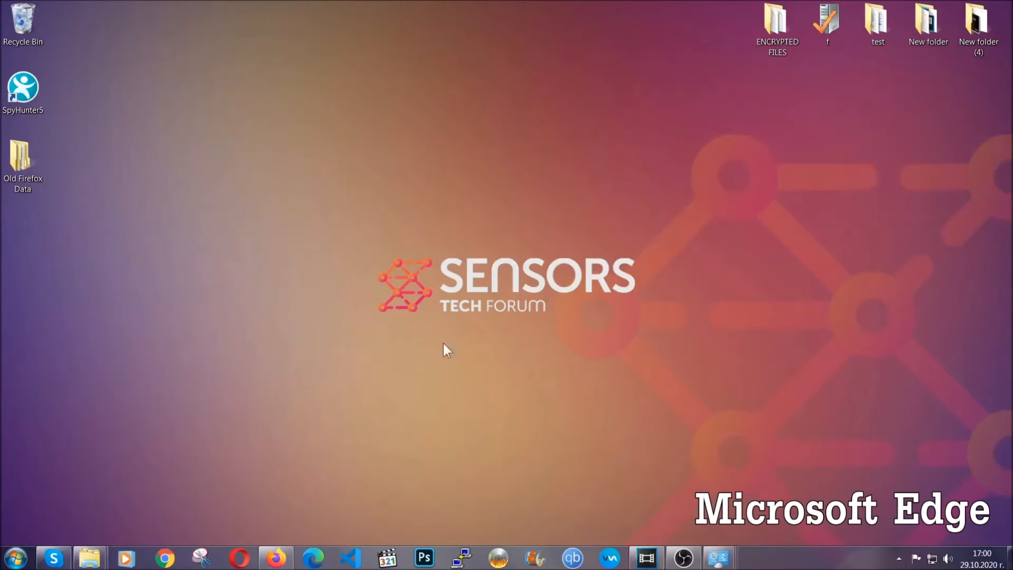
# Step: Clear Edge's all-time browsing data at edge://settings/clearBrowserData, keeping passwords
pyautogui.click(312, 557)
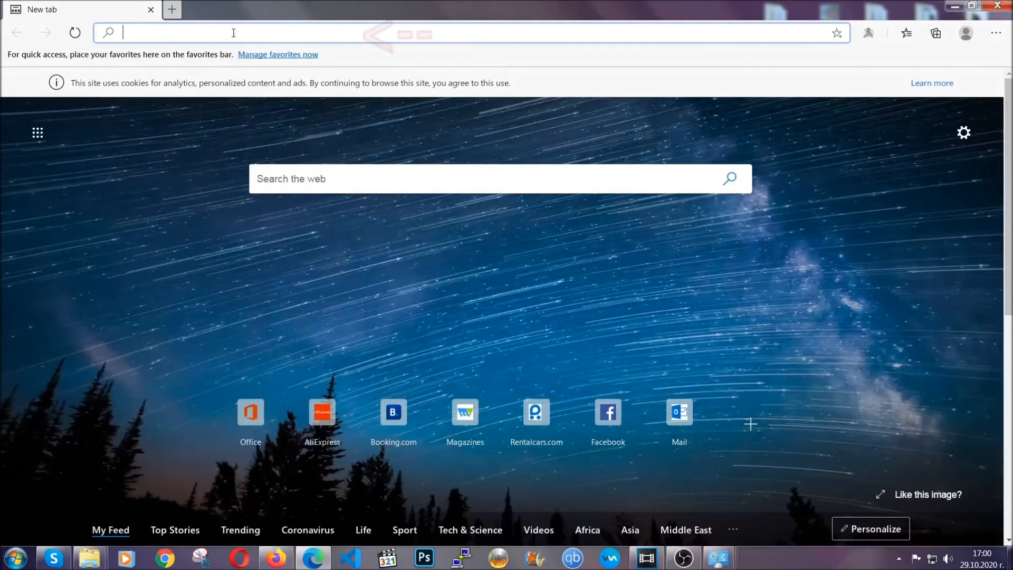
pyautogui.write('edge://version')
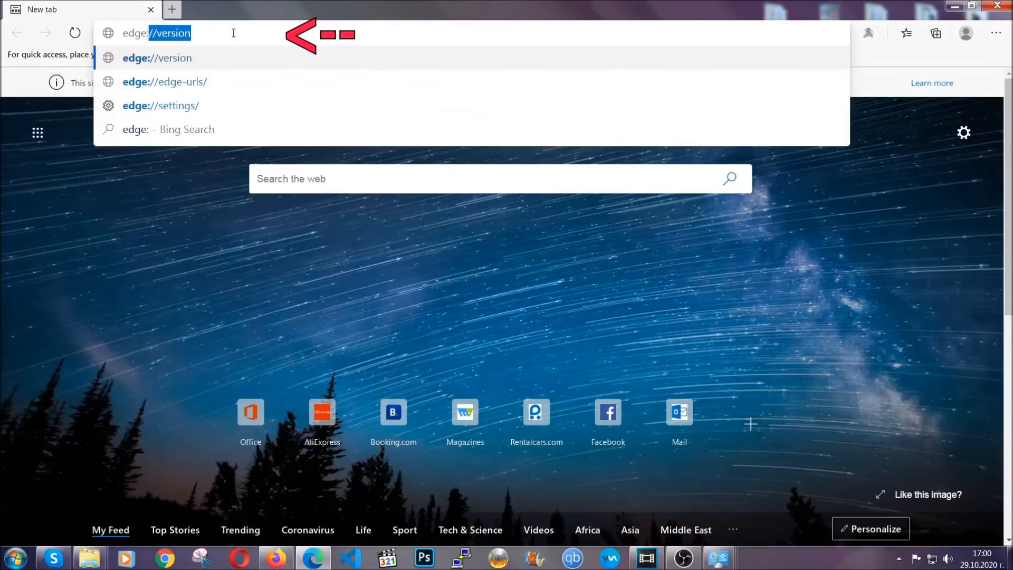
pyautogui.write('edge://settings/clearBrowserData')
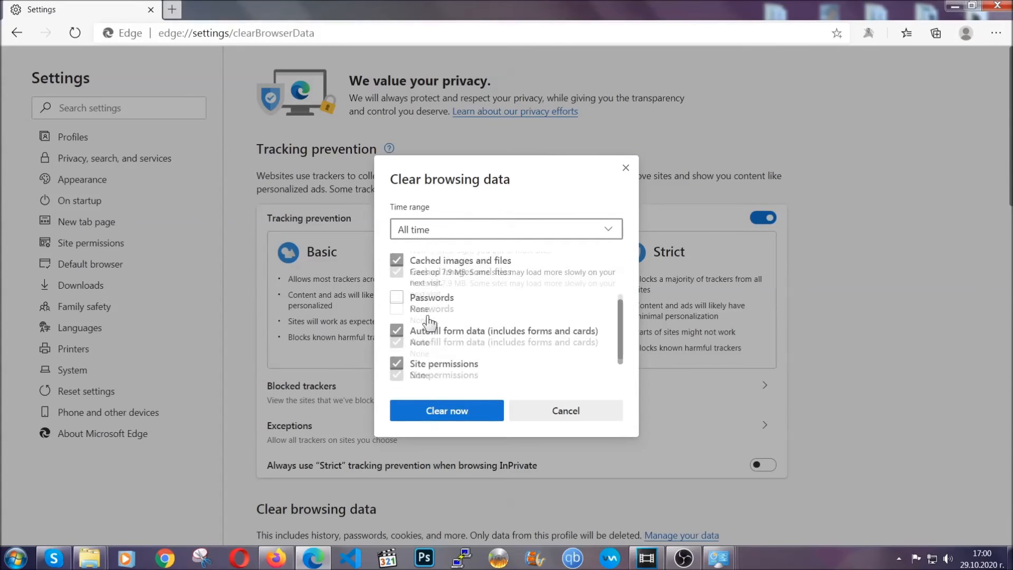
pyautogui.scroll(-3)
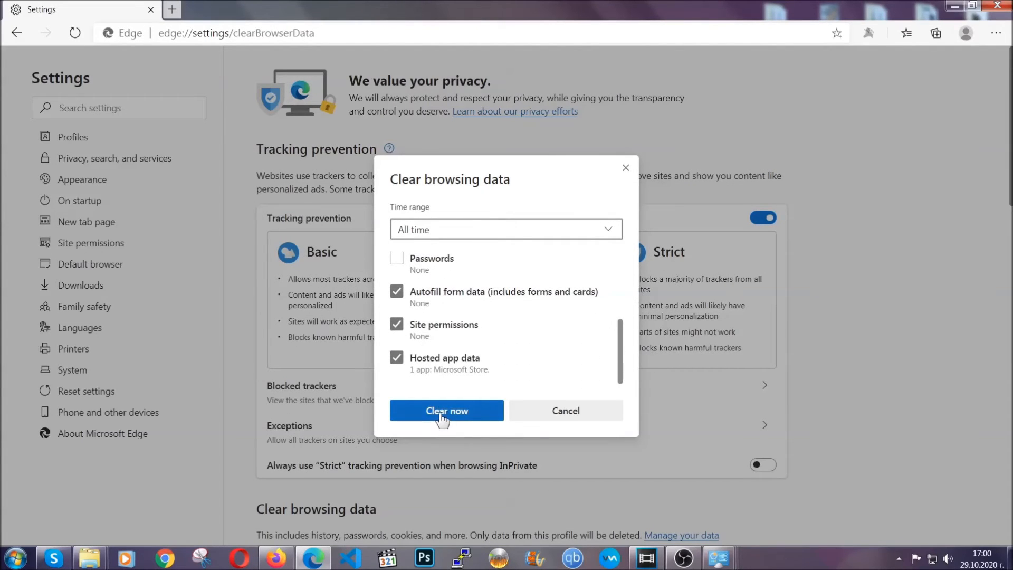
pyautogui.click(447, 410)
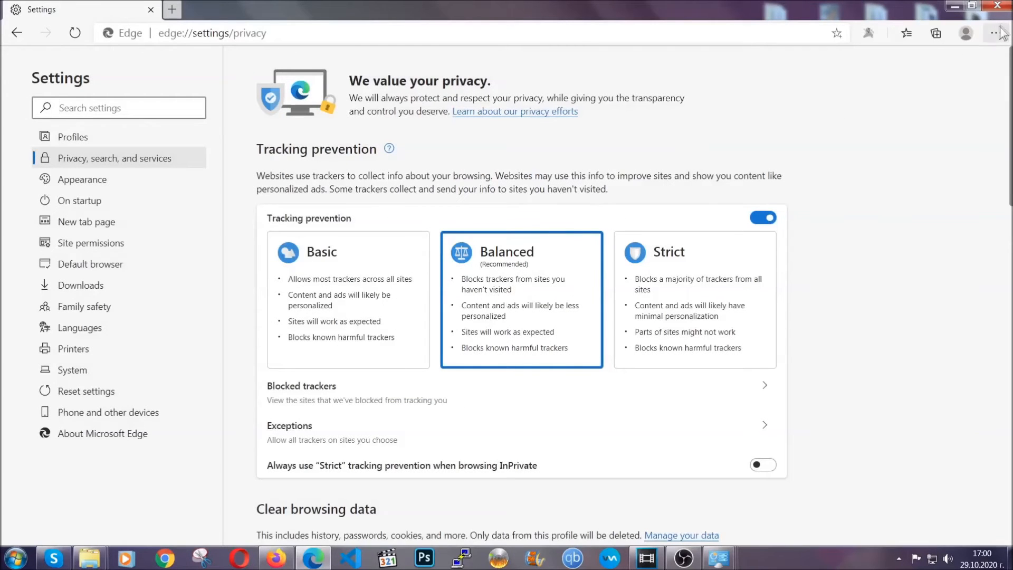
# Step: Remove the Chinese-named Microsoft Store extension from Edge's extensions page and confirm
pyautogui.click(995, 33)
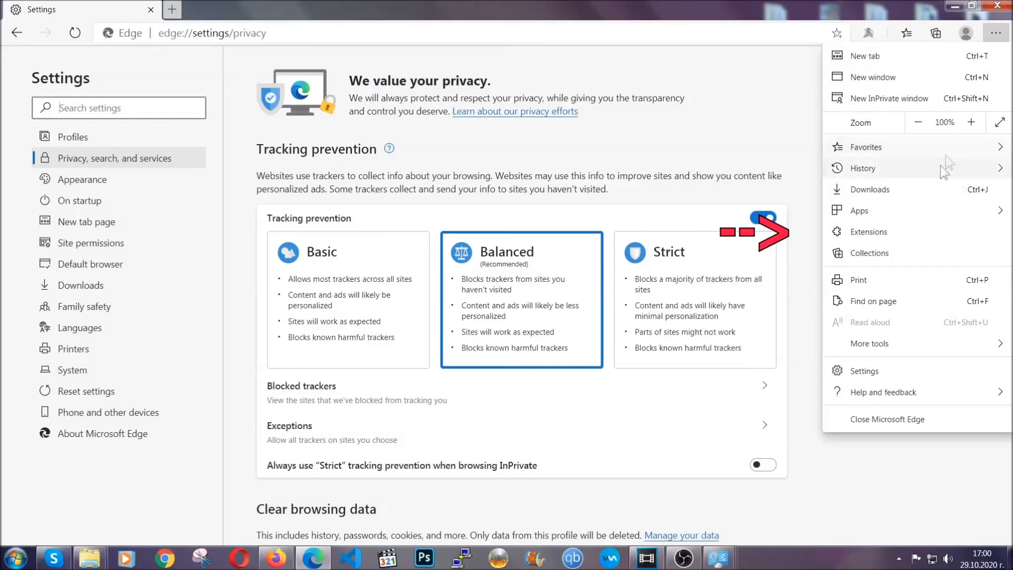
pyautogui.click(869, 232)
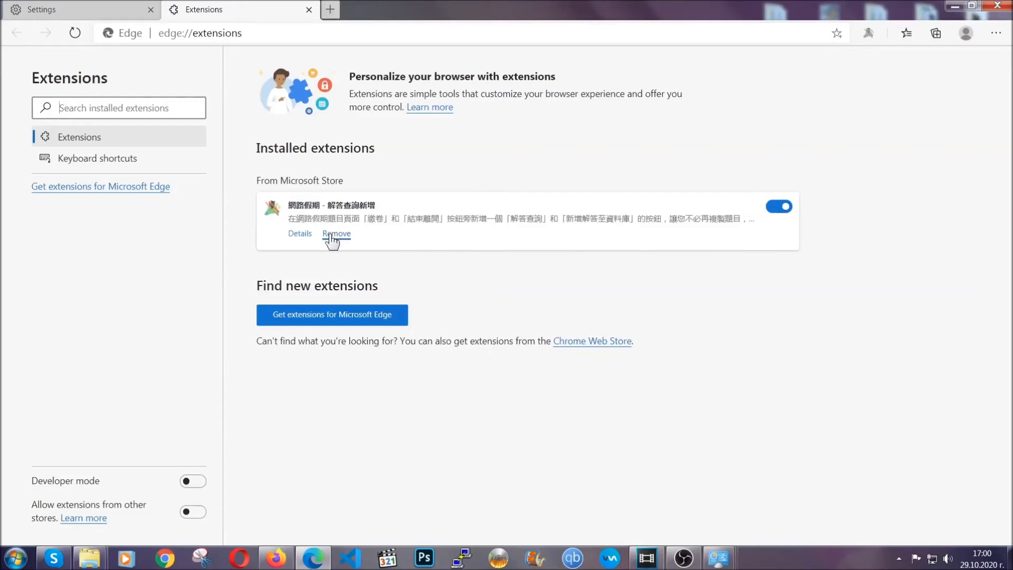
pyautogui.click(336, 233)
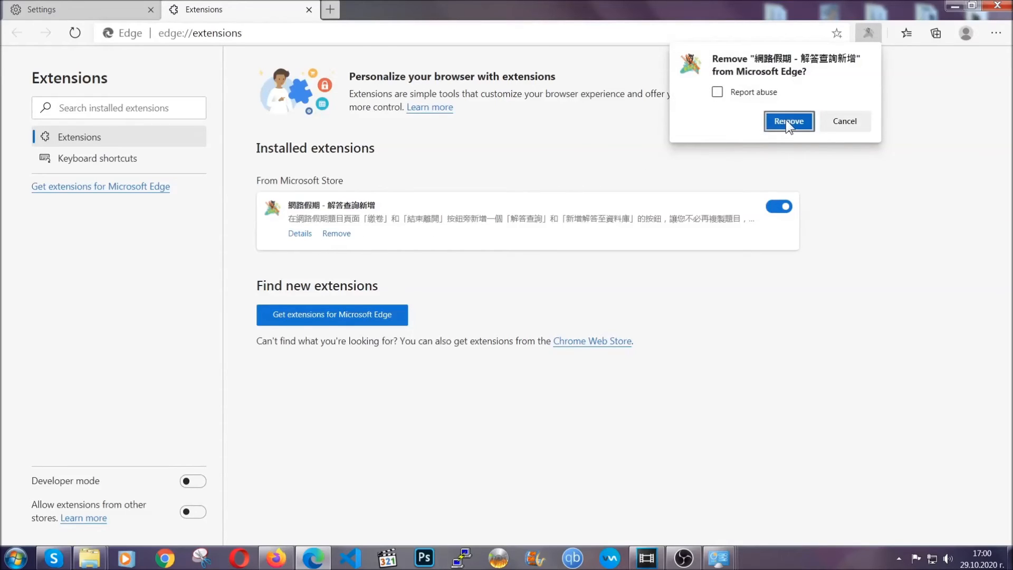
pyautogui.click(787, 121)
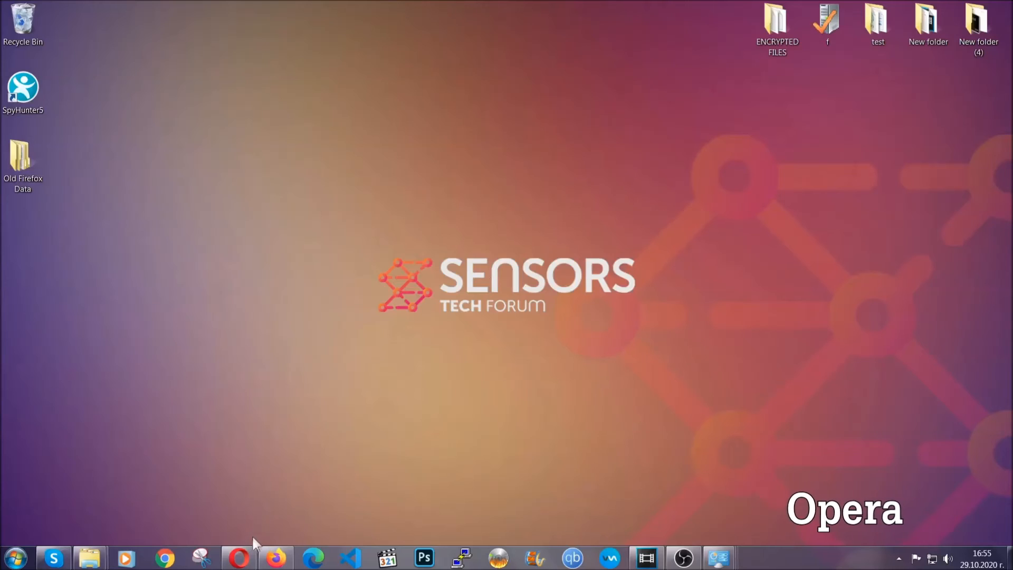
# Step: Launch Opera and go to opera://settings/clearBrowserData
pyautogui.click(239, 558)
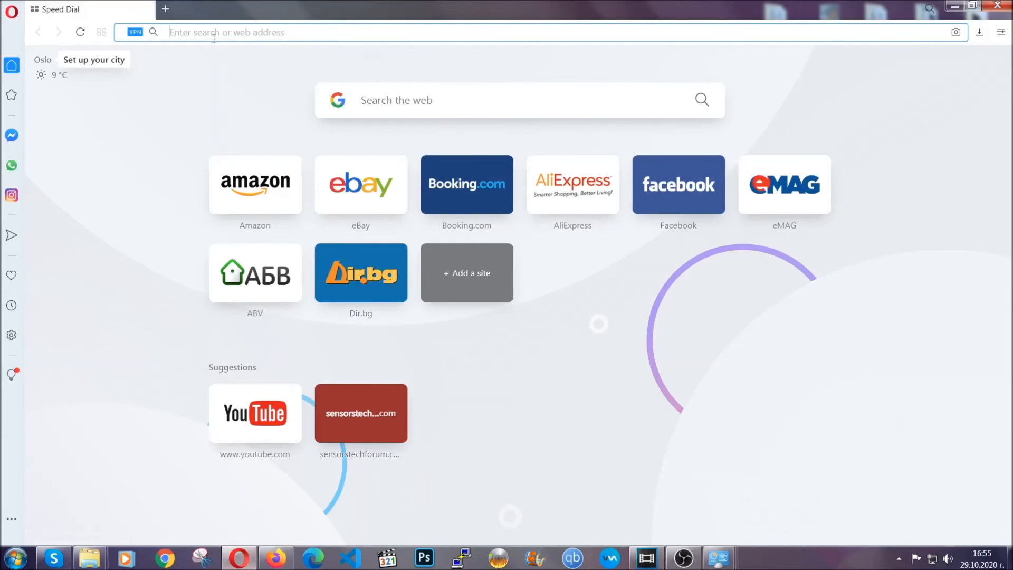
pyautogui.write('opera://settings/c')
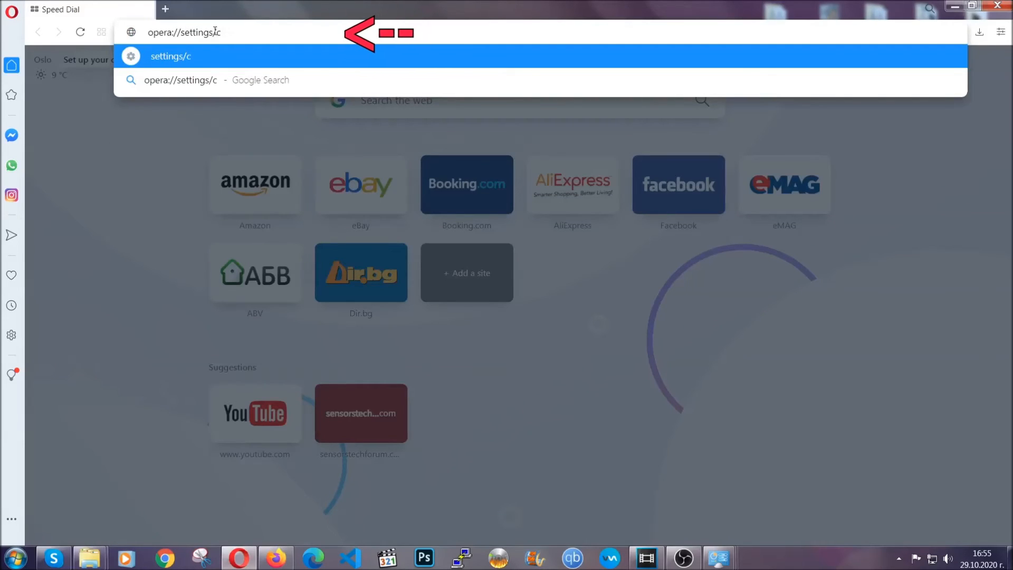
pyautogui.write('learBr')
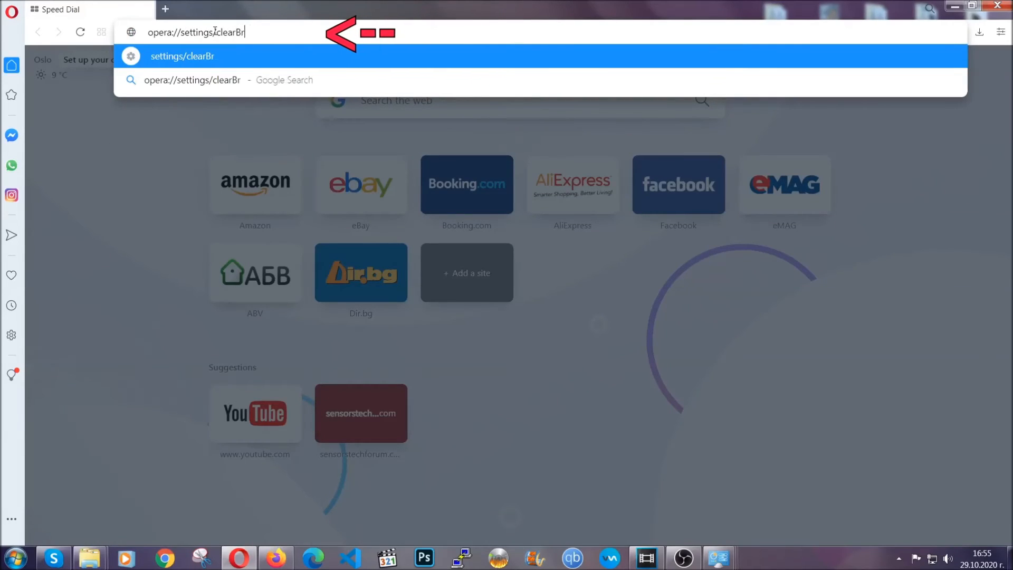
pyautogui.write('owserData')
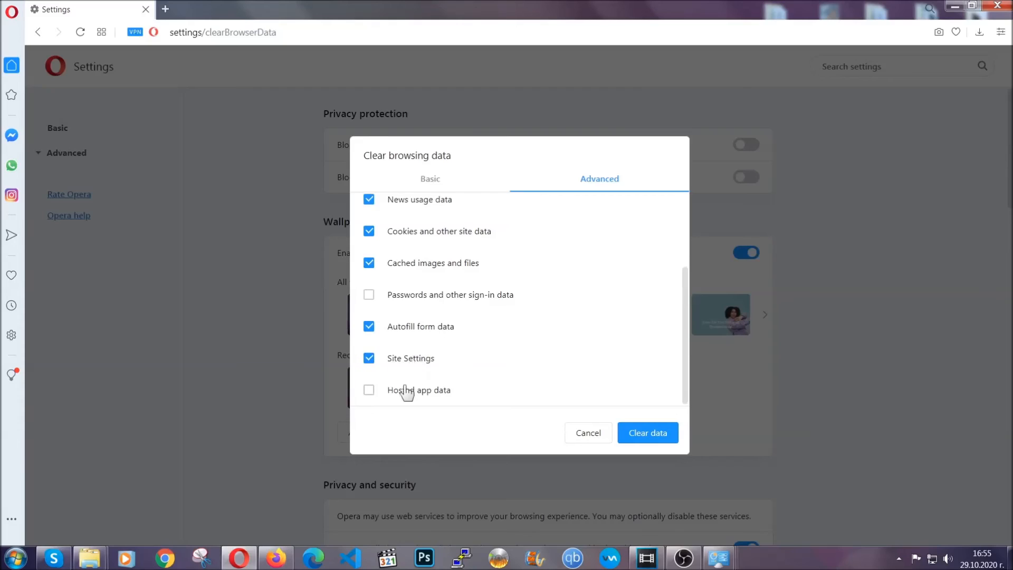
# Step: Clear browsing data with Hosted app data ticked and passwords left unchecked
pyautogui.click(369, 390)
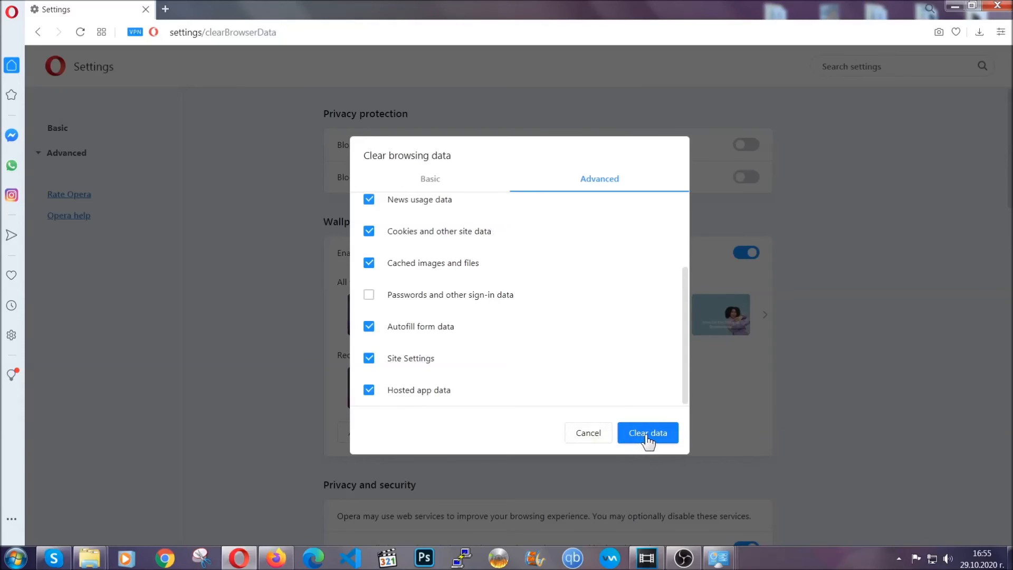
pyautogui.click(647, 433)
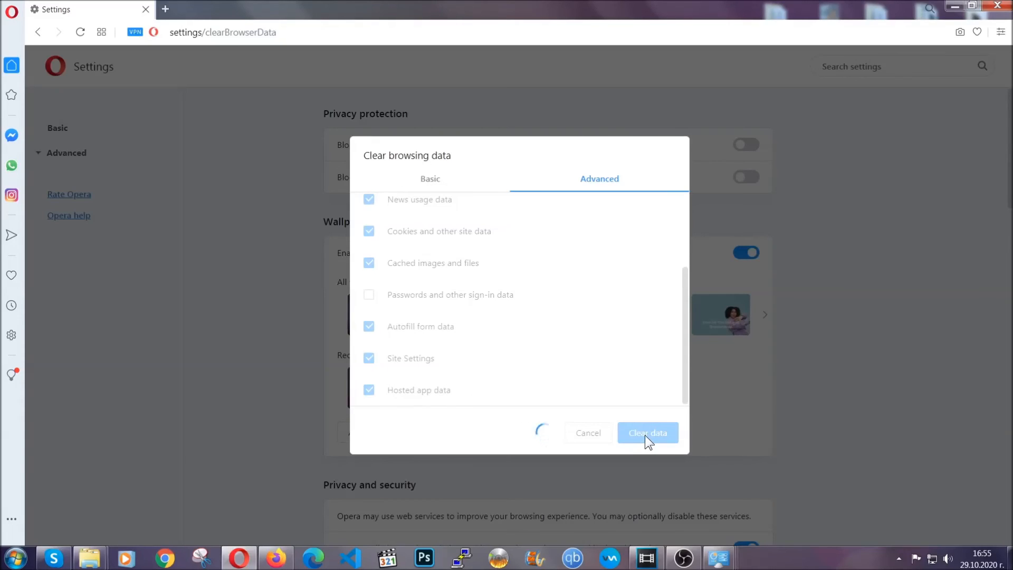
pyautogui.click(647, 433)
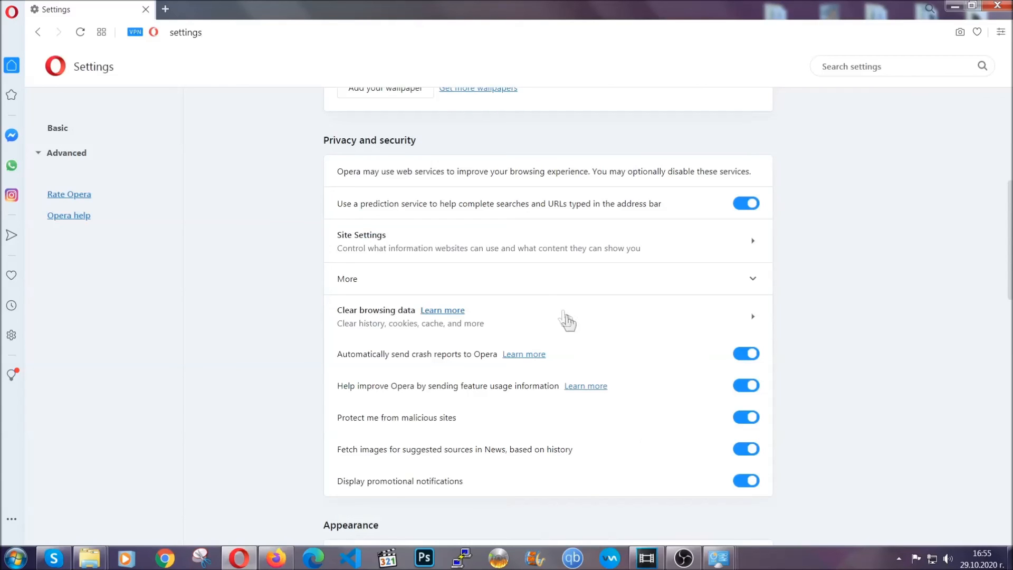